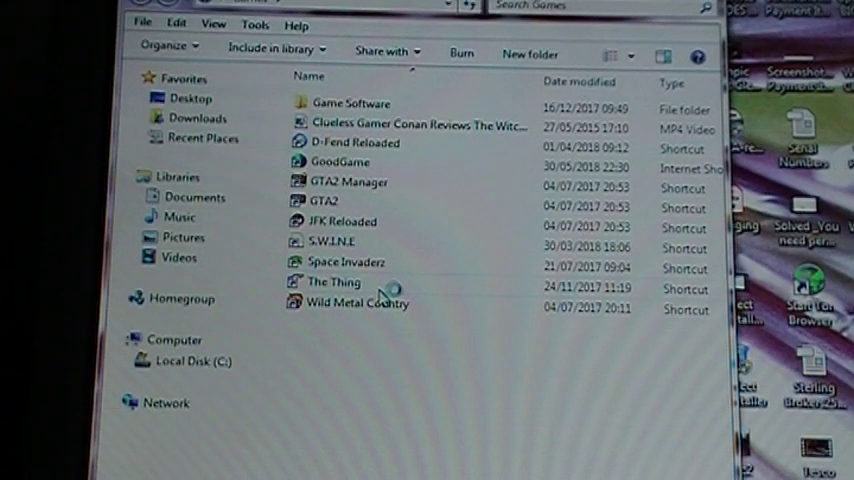
mouse_move(376, 284)
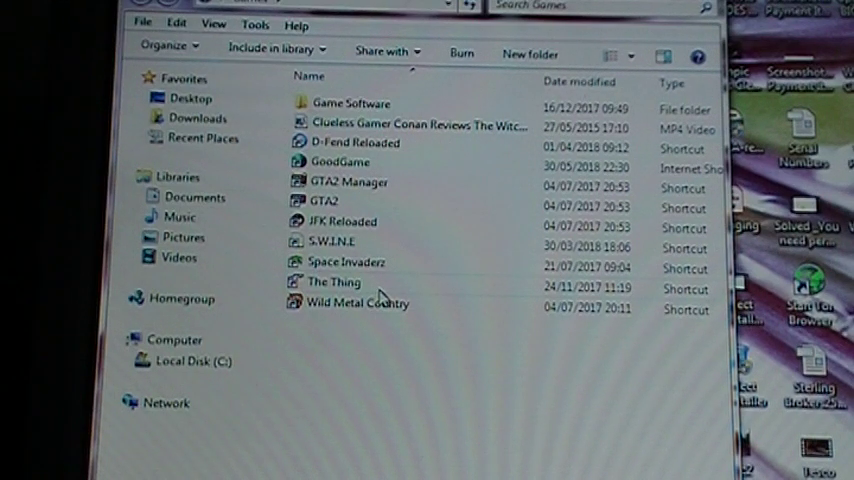
mouse_move(388, 288)
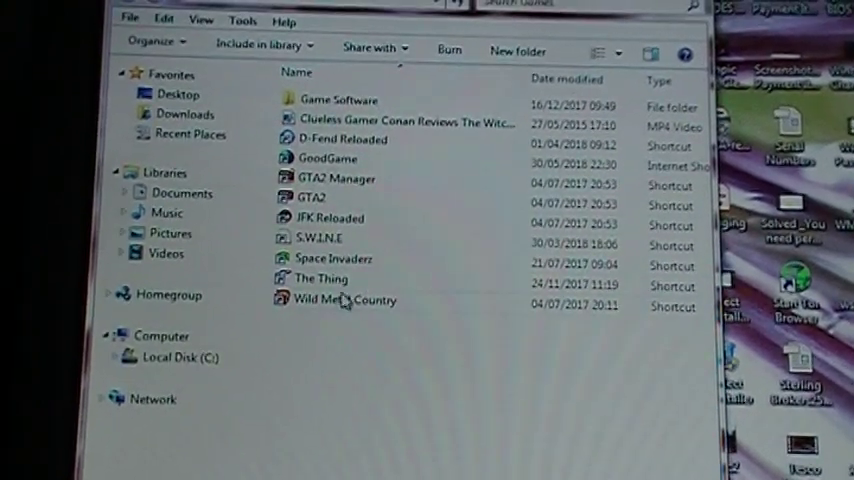
Select The Thing game shortcut in the Games folder, ready to launch.
left_click(320, 278)
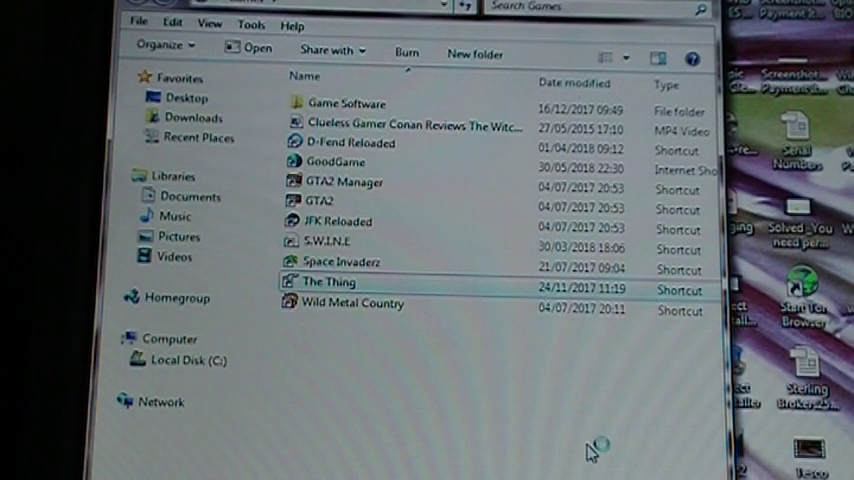
mouse_move(632, 464)
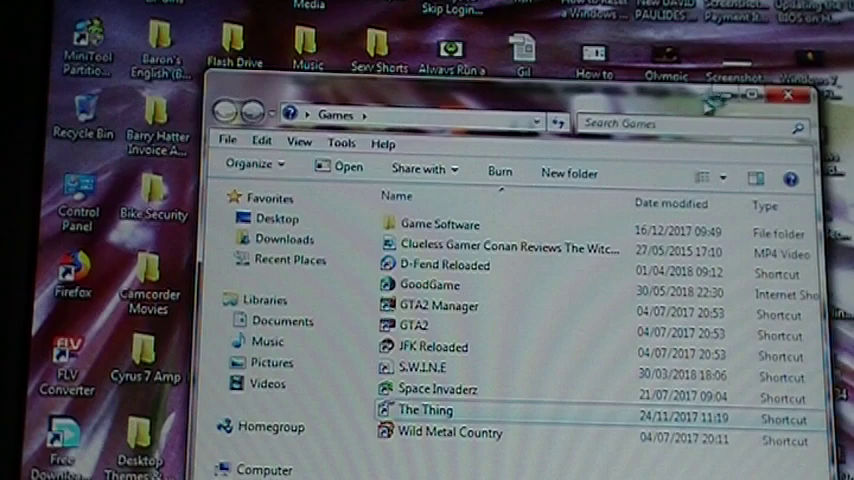
mouse_move(716, 100)
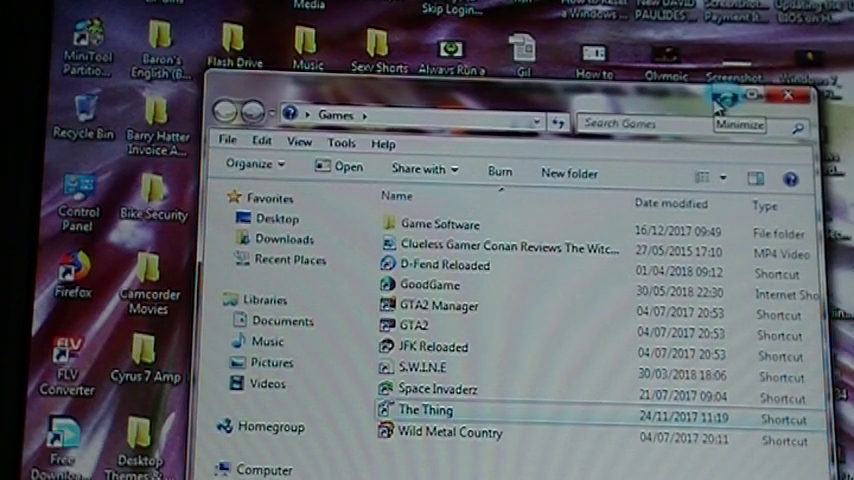